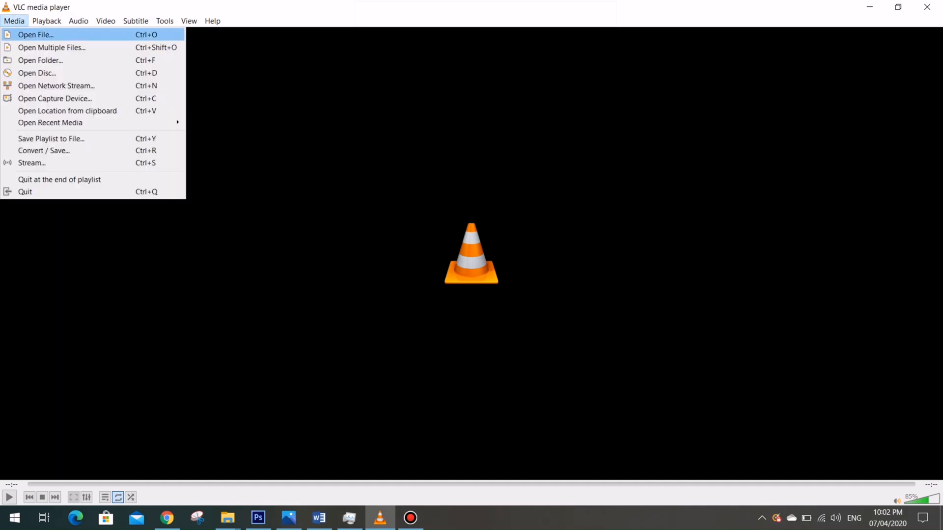
pyautogui.moveTo(44, 151)
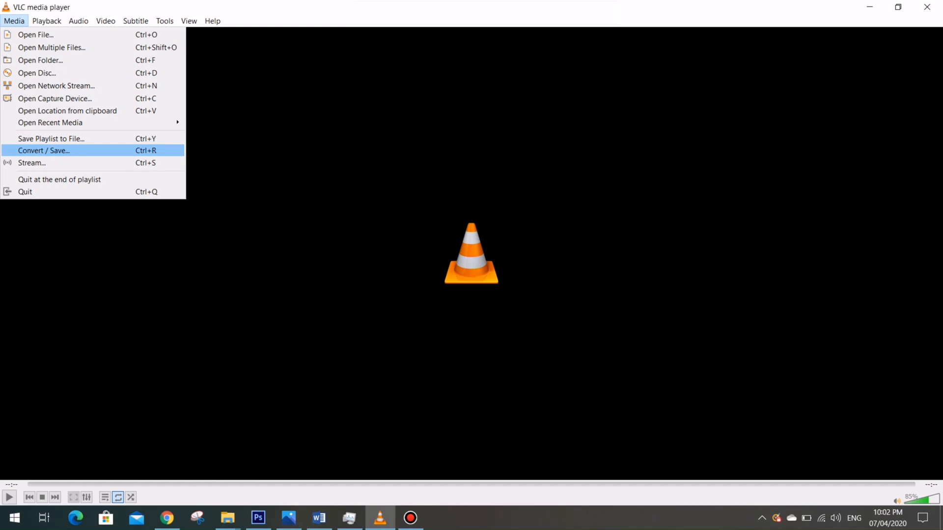
# Step: Open Convert / Save from the Media menu to browse for Opening_Credits_4K in Subtitles
pyautogui.click(44, 151)
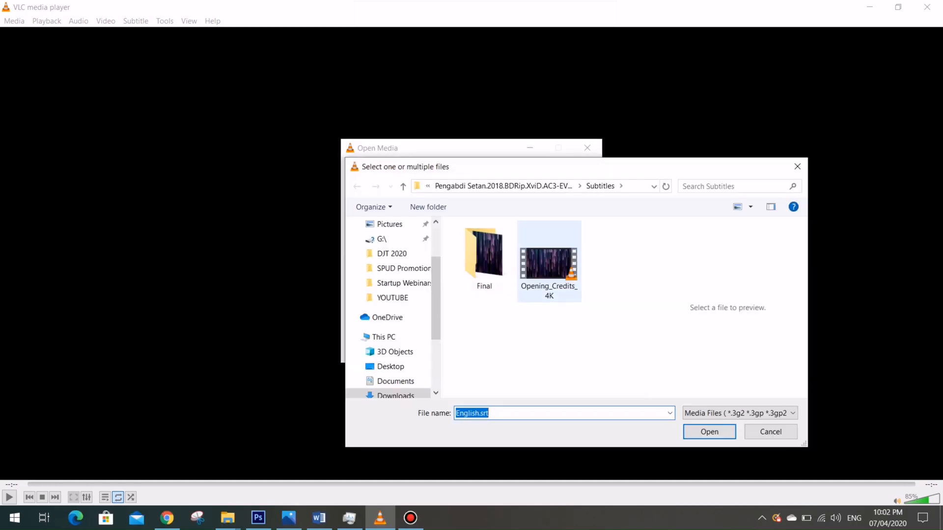
# Step: Add Opening_Credits_4K.mp4 as the source and continue to the Convert settings
pyautogui.click(549, 261)
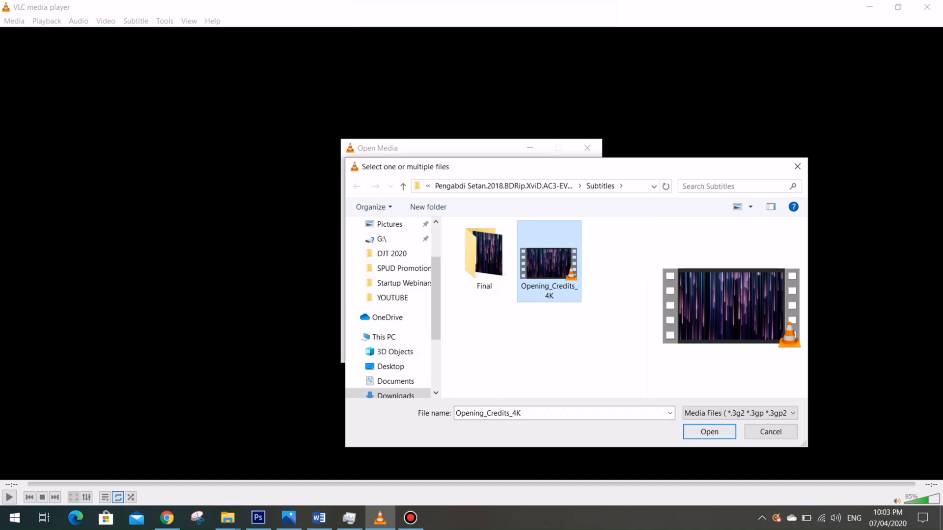
pyautogui.click(709, 432)
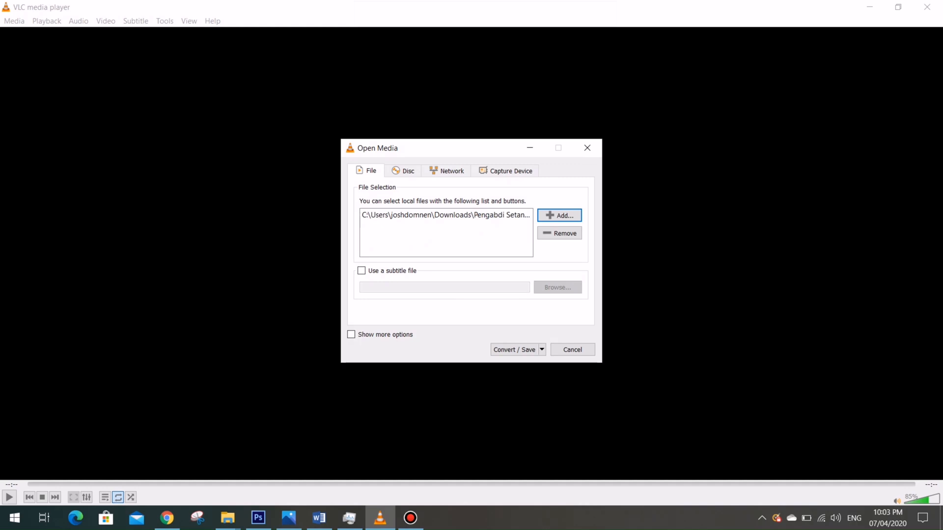
pyautogui.moveTo(559, 215)
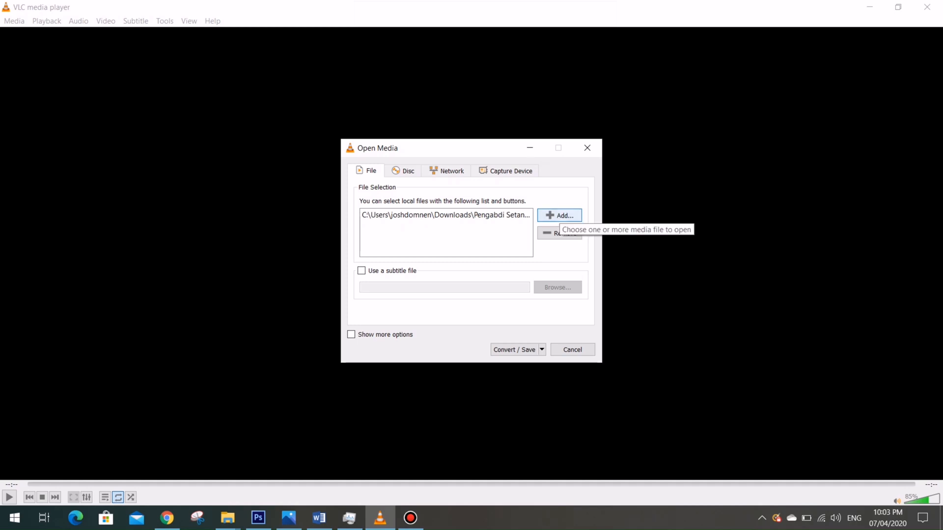
pyautogui.moveTo(560, 215)
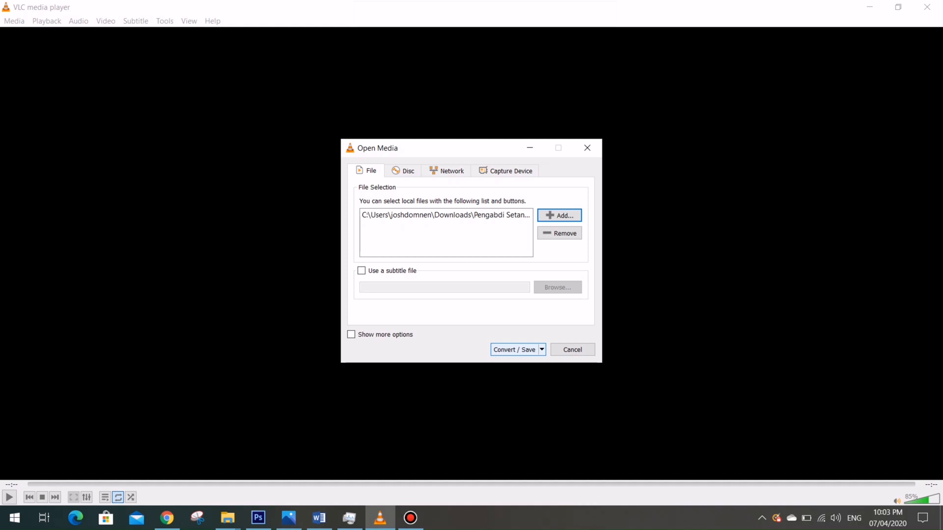
pyautogui.click(514, 350)
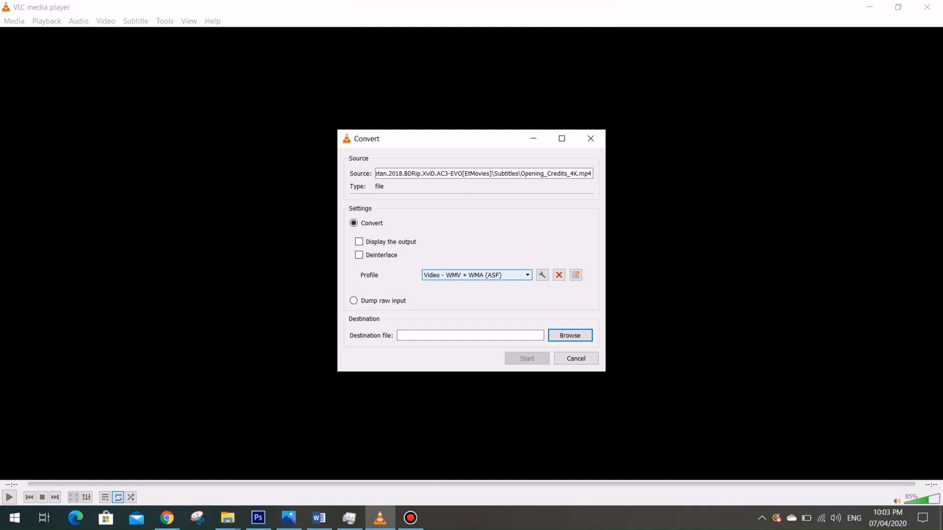
# Step: Select the Video - WMV + WMA (ASF) profile and browse for the destination file
pyautogui.click(527, 275)
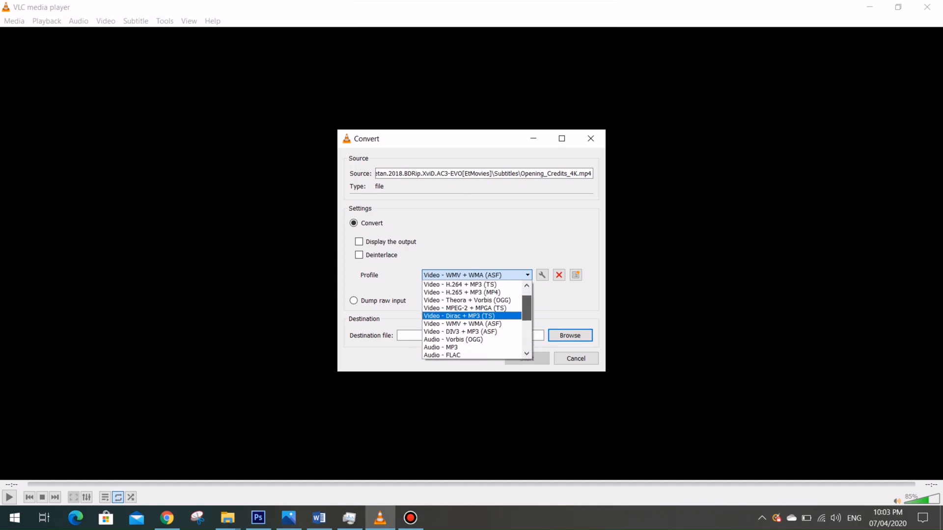
pyautogui.click(461, 324)
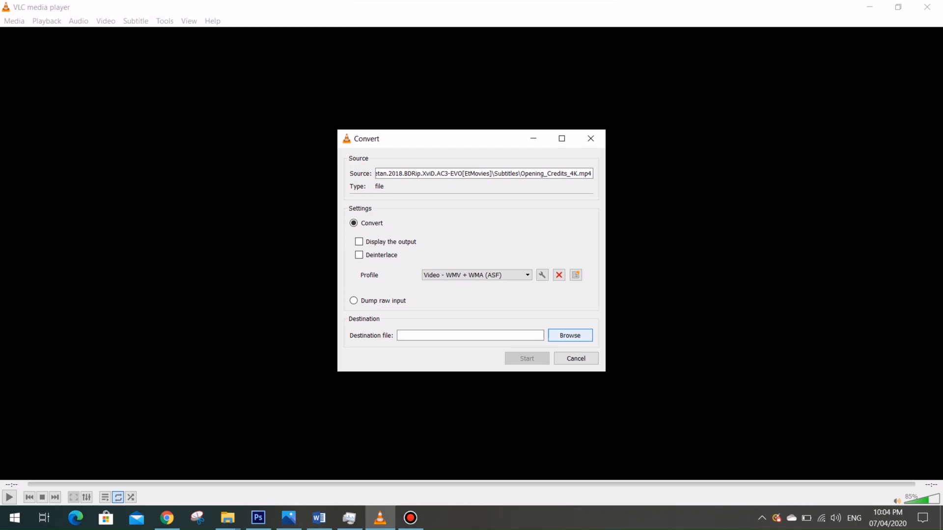
pyautogui.click(570, 336)
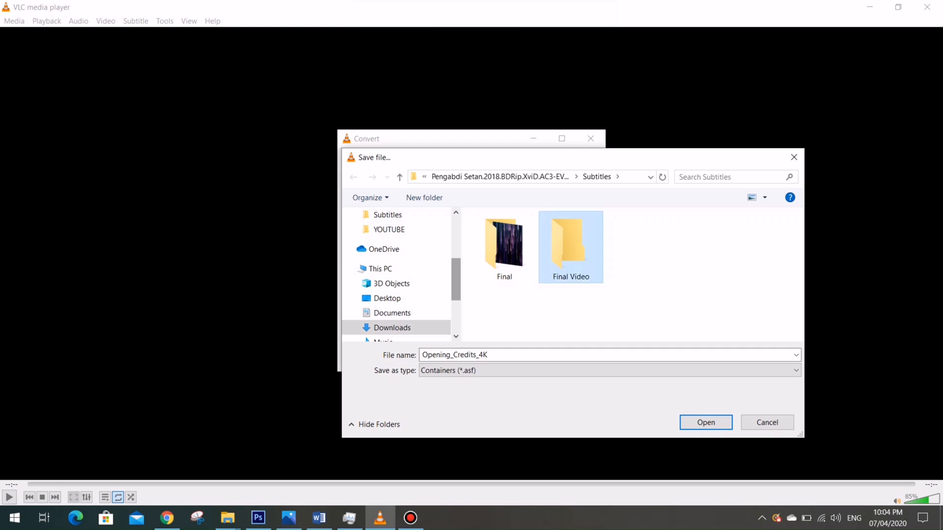
# Step: Save Opening_Credits_4K output into Final Video and start converting
pyautogui.doubleClick(571, 245)
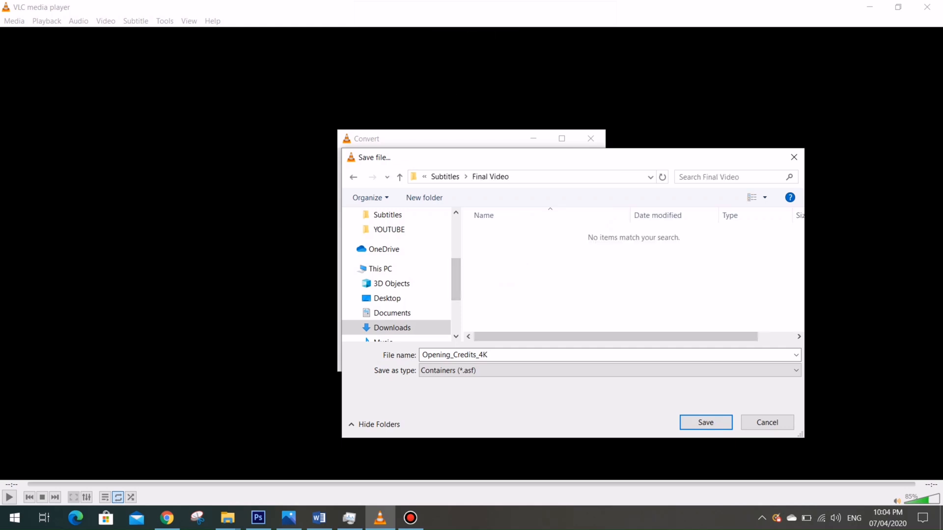
pyautogui.click(705, 423)
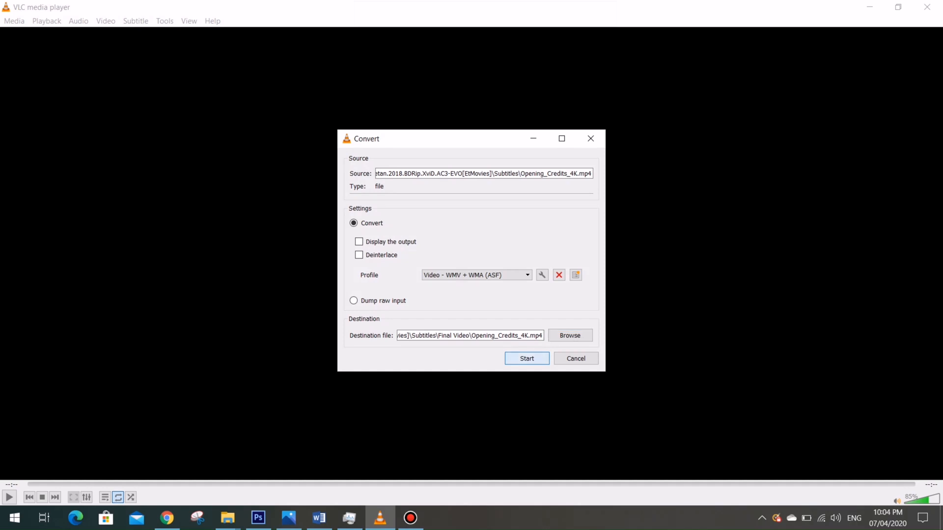
pyautogui.click(527, 358)
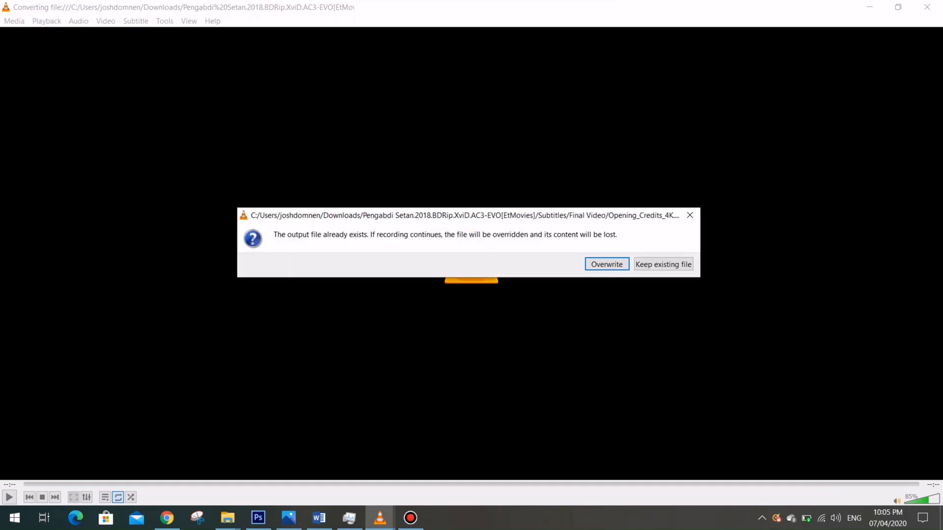
pyautogui.moveTo(234, 518)
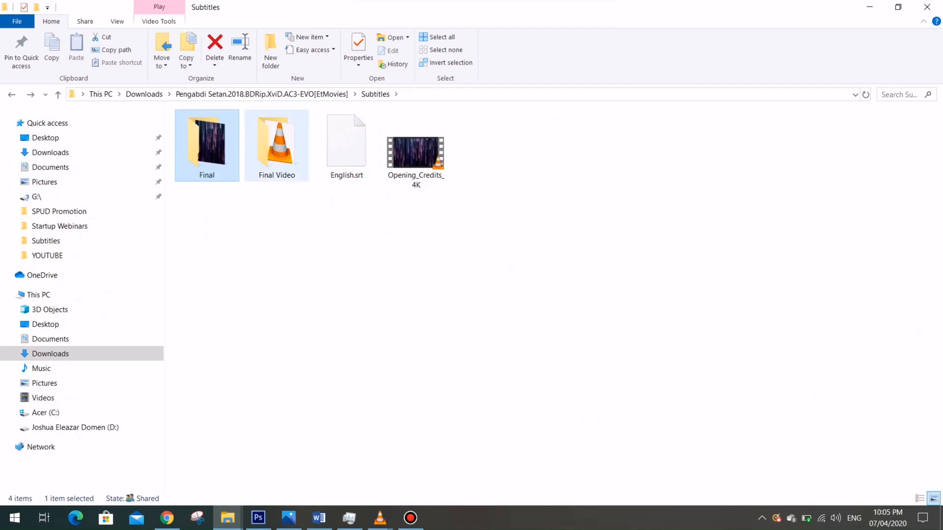
# Step: Open Final Video and bring up the context menu for the converted Opening_Credits_4K file
pyautogui.doubleClick(277, 143)
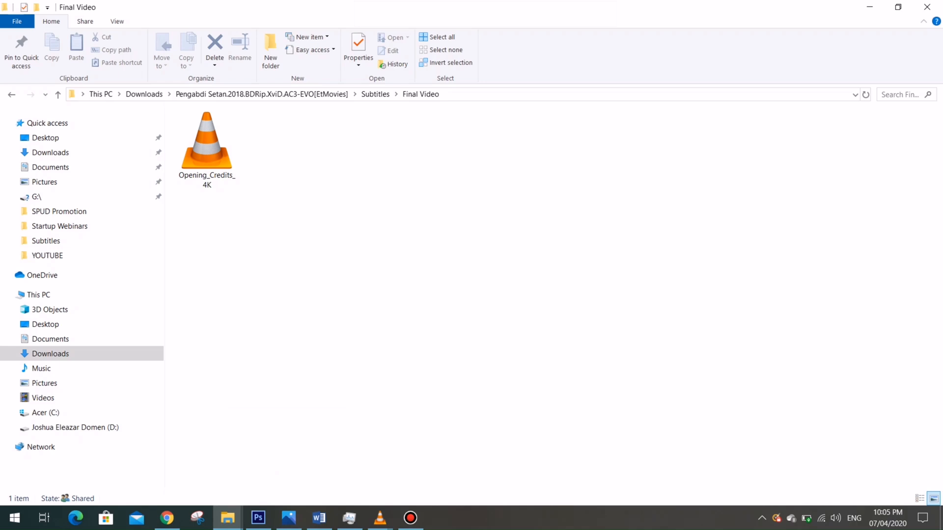
pyautogui.click(206, 148)
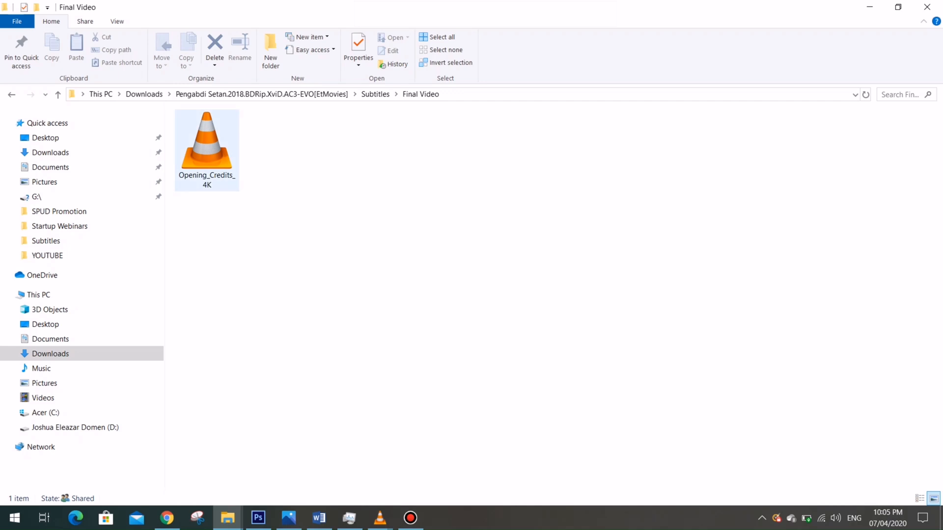
pyautogui.rightClick(207, 147)
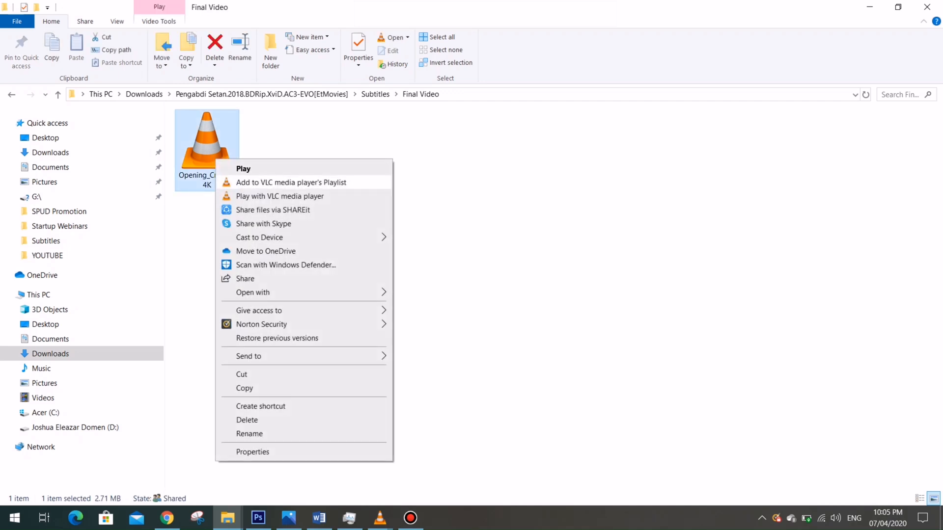